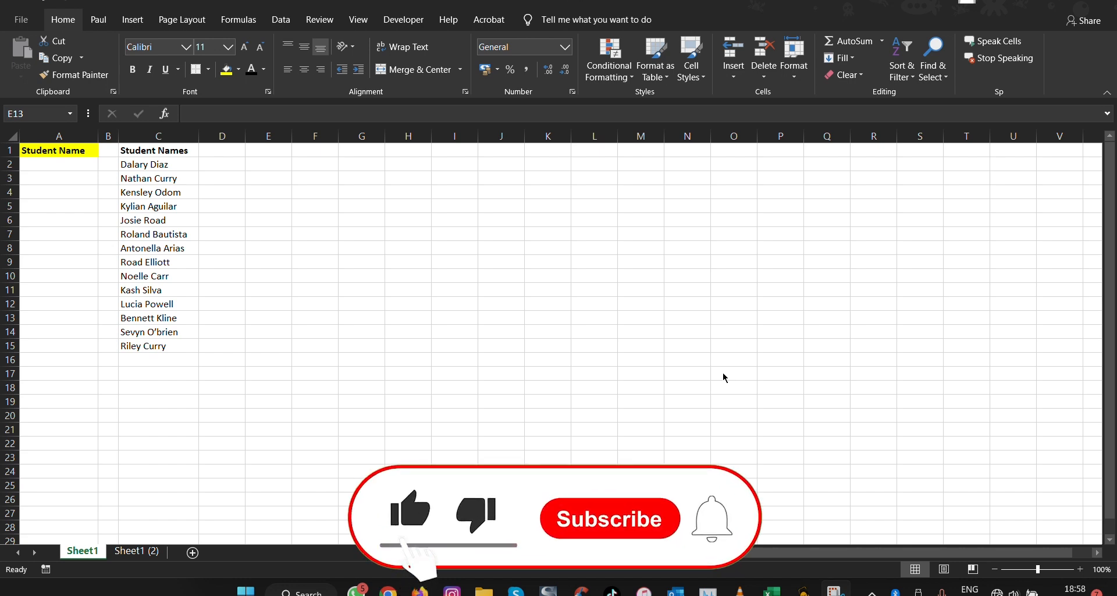
Convert the Student Names list C1:C15 into a formatted table with a header row via Ctrl+T
left_click(608, 518)
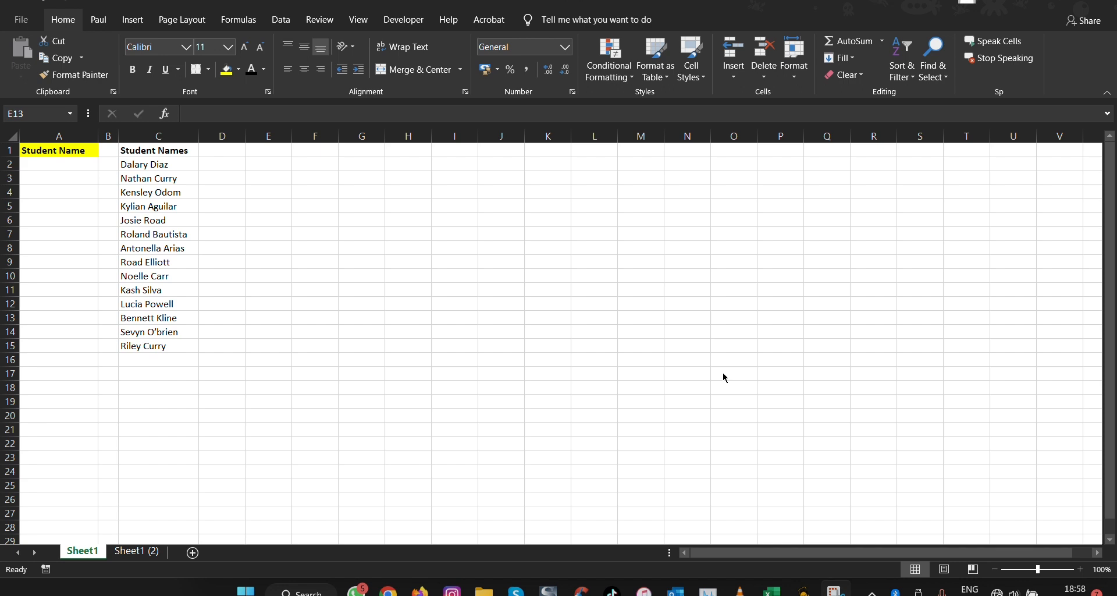
left_click(268, 318)
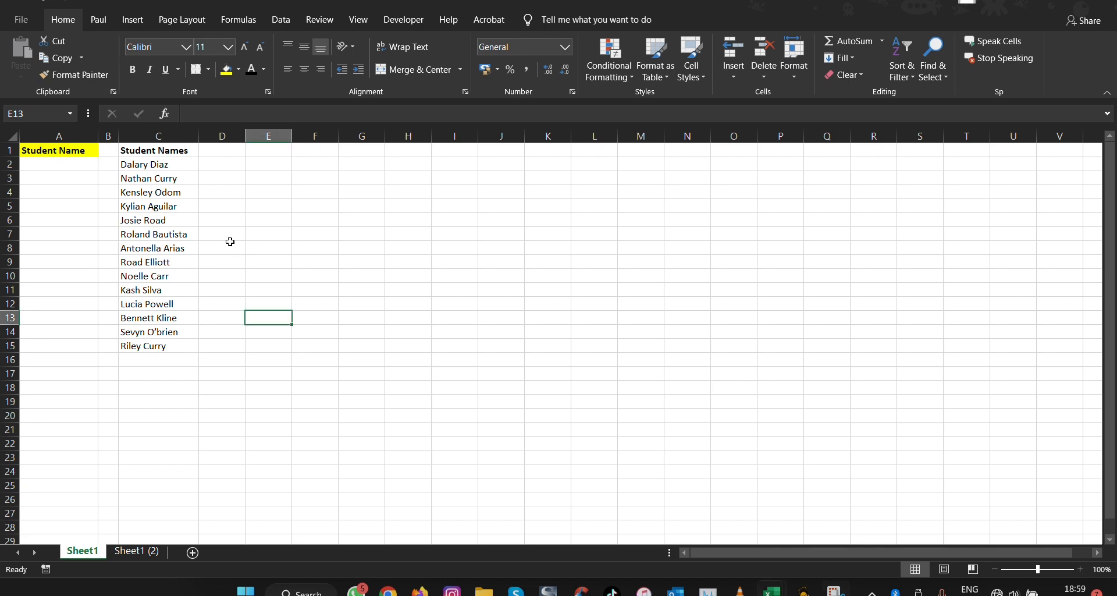
left_click_drag(158, 150, 157, 234)
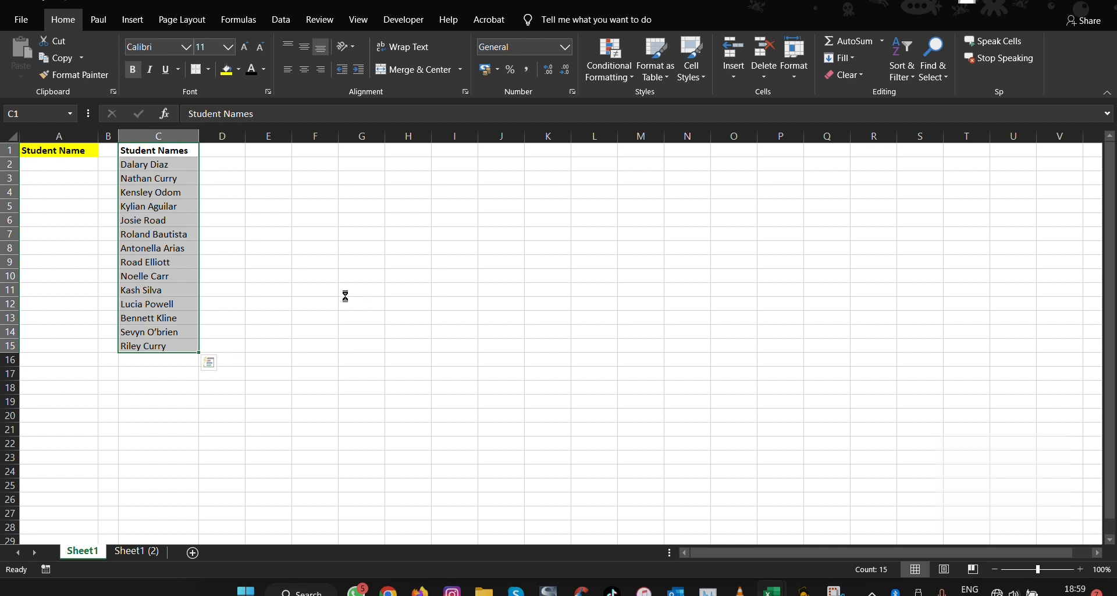
key("ctrl+t")
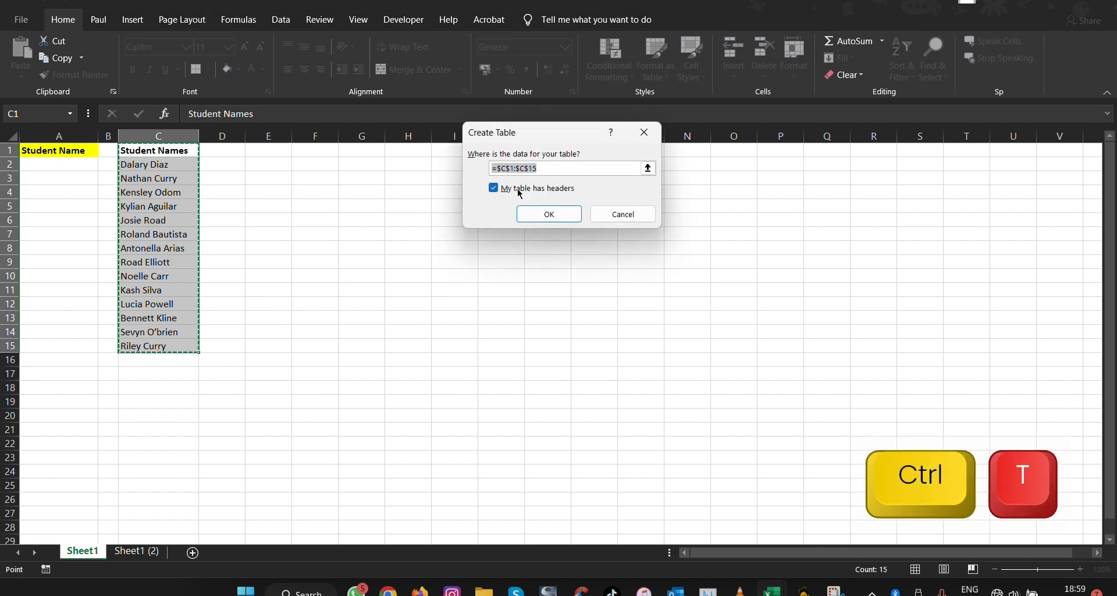
mouse_move(526, 201)
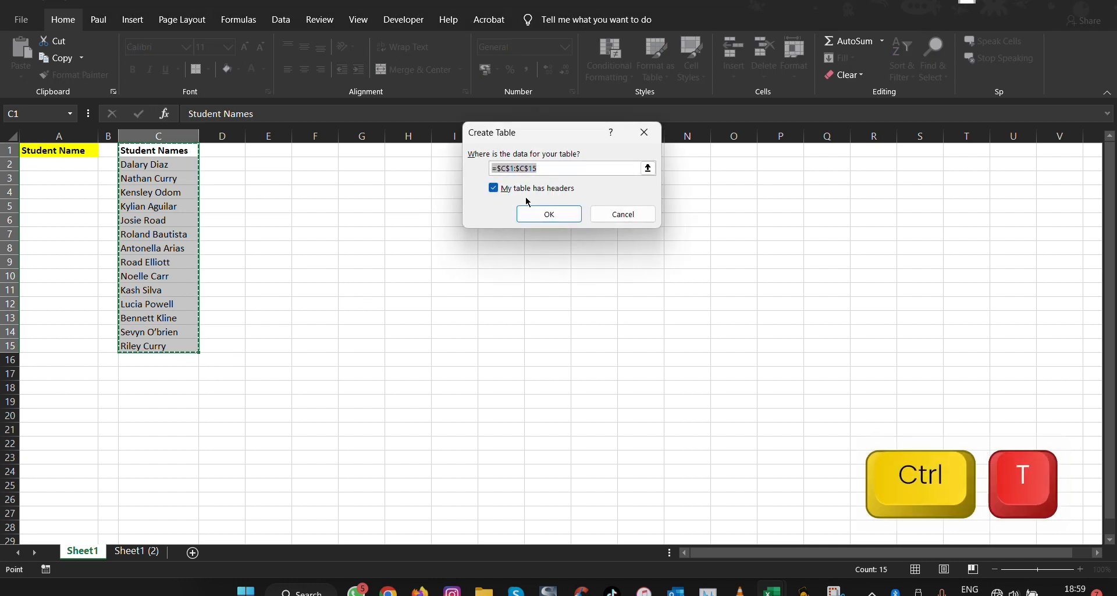
left_click(548, 215)
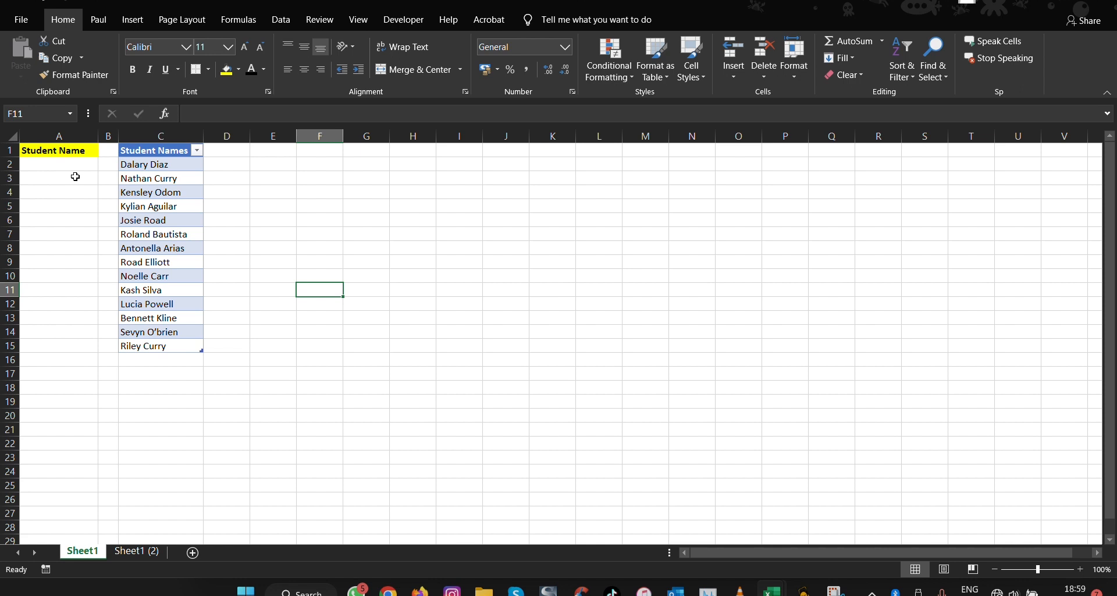
Bring up the Data Validation settings for cell A2 from the Data ribbon
left_click(59, 164)
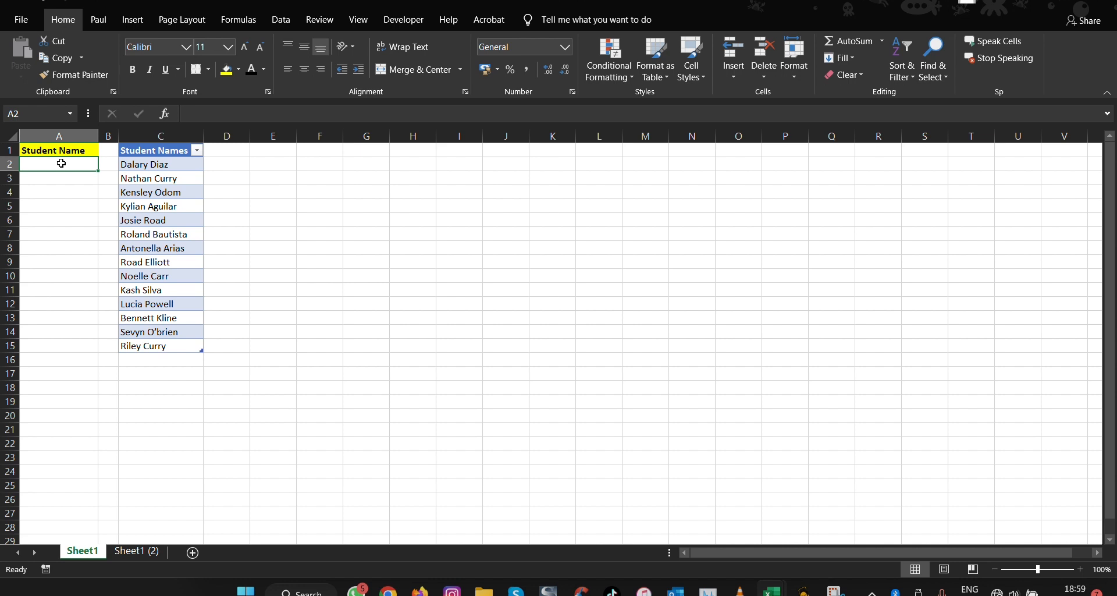
mouse_move(272, 186)
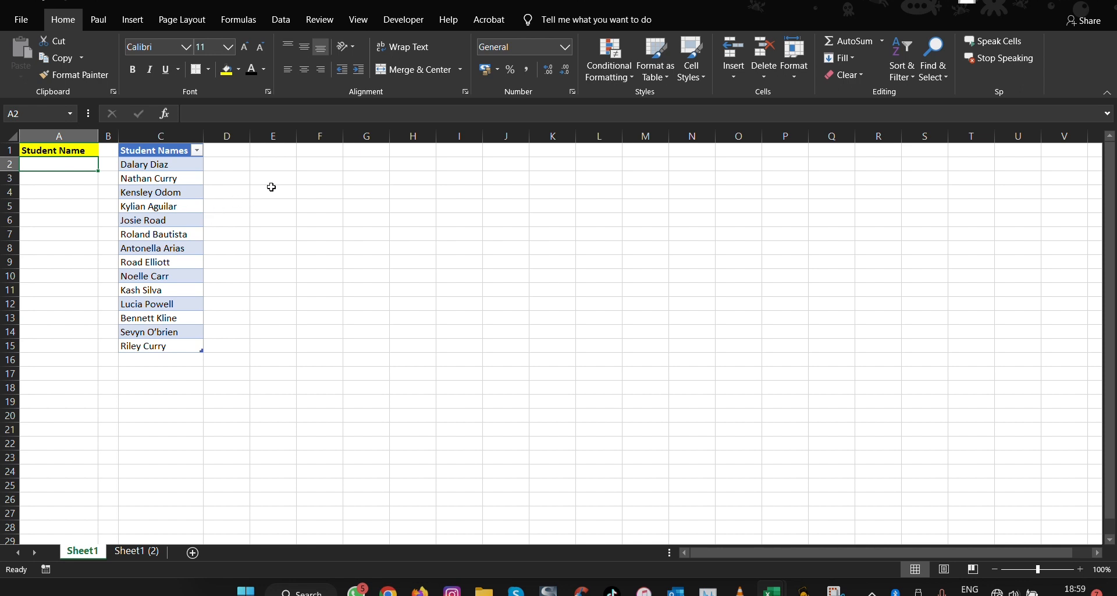
left_click(280, 20)
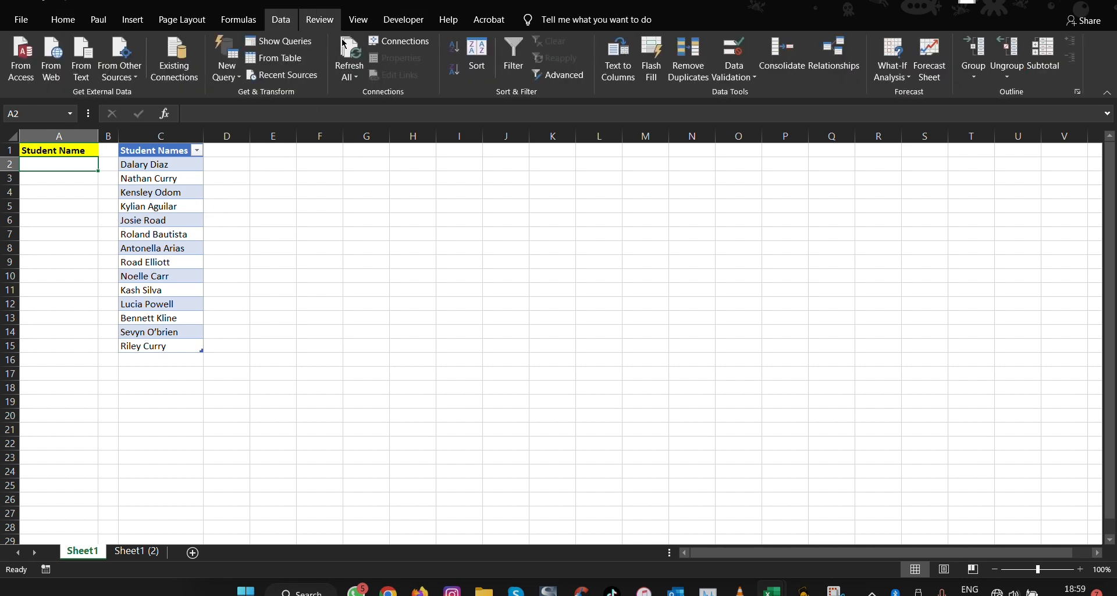
left_click(752, 77)
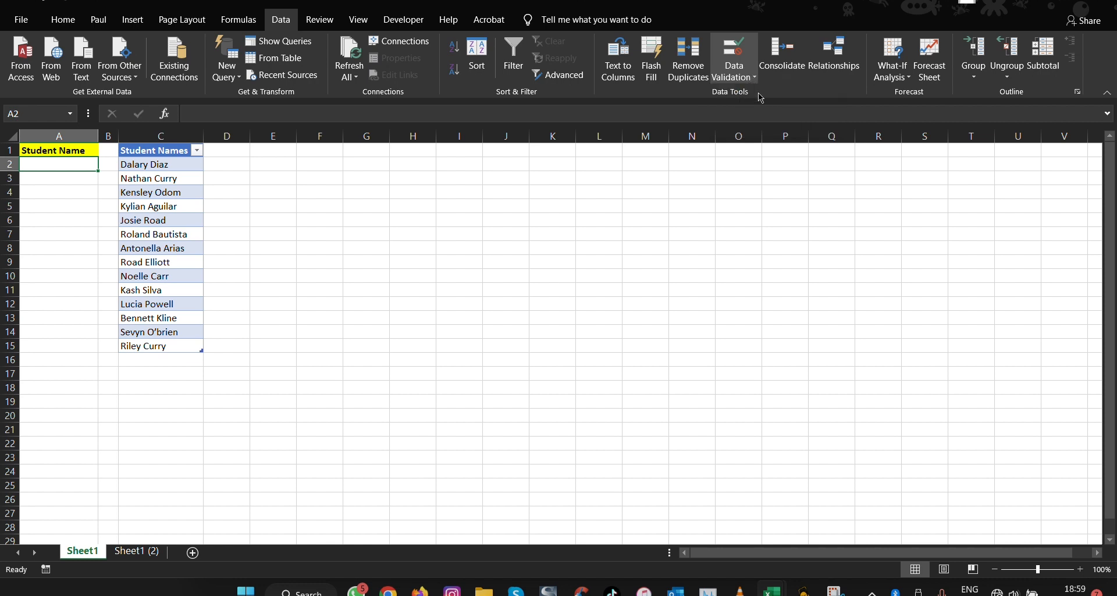
left_click(733, 57)
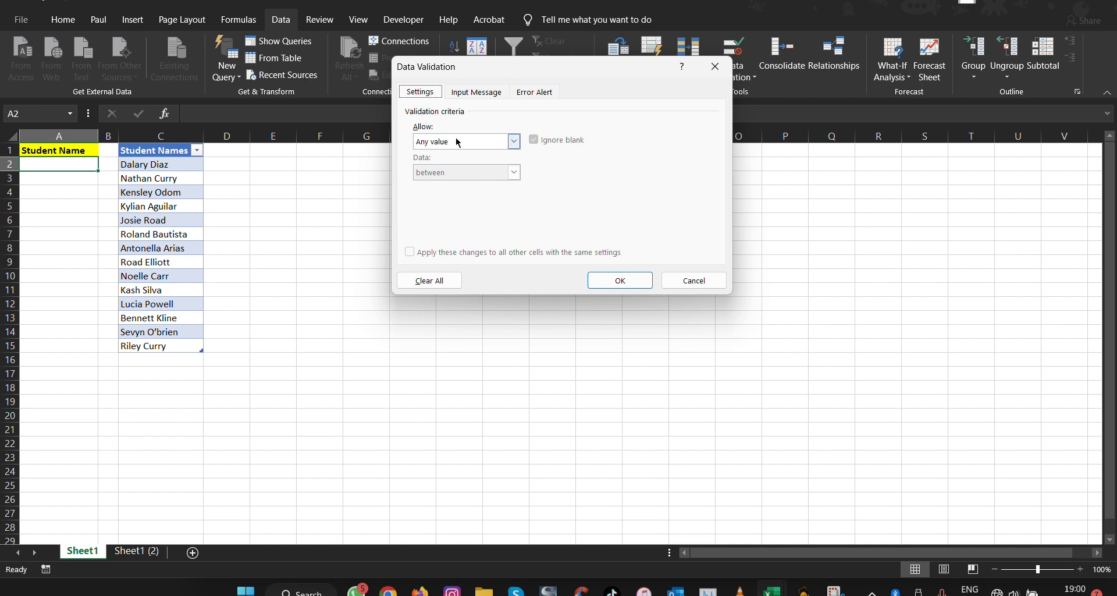
Set A2's validation to allow a List and begin picking the table's name cells as its source
left_click(512, 141)
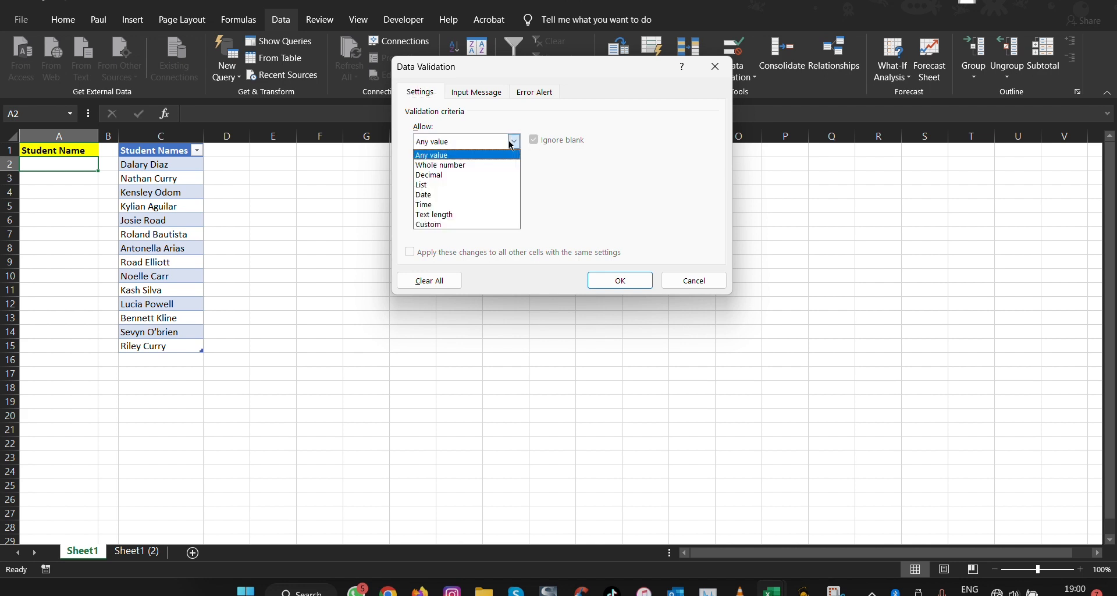
left_click(420, 185)
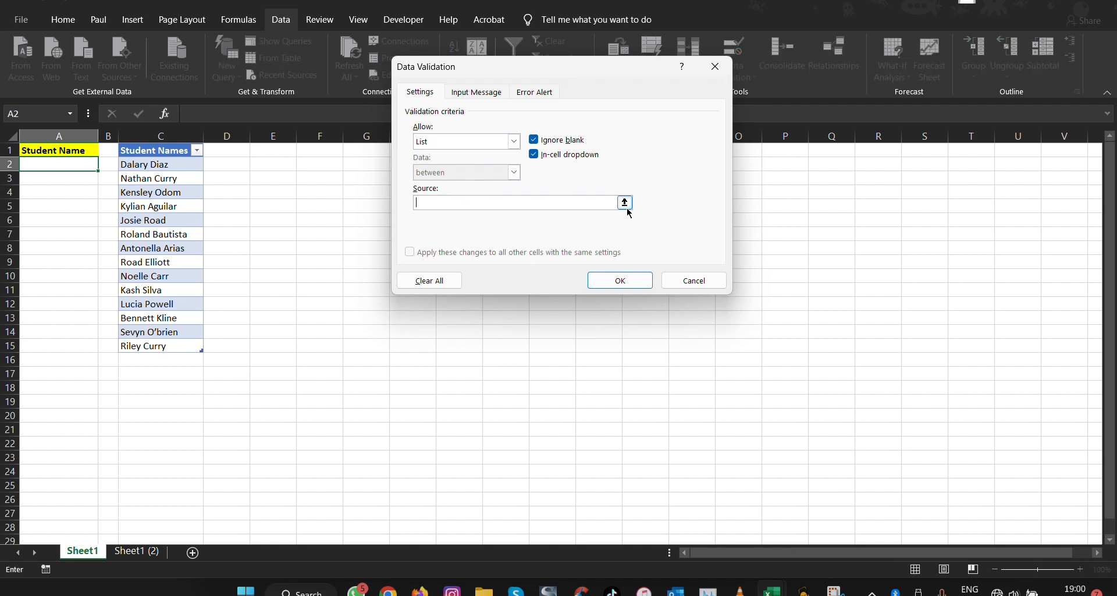
left_click(692, 281)
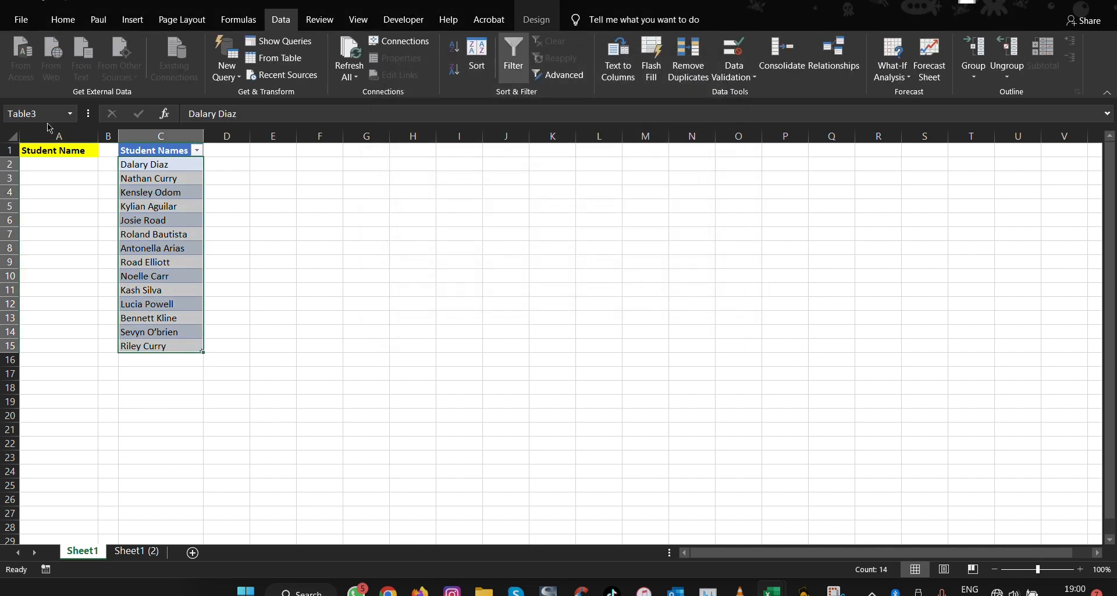
Apply the list source so A2 shows a dropdown arrow of the fourteen student names
type("Name")
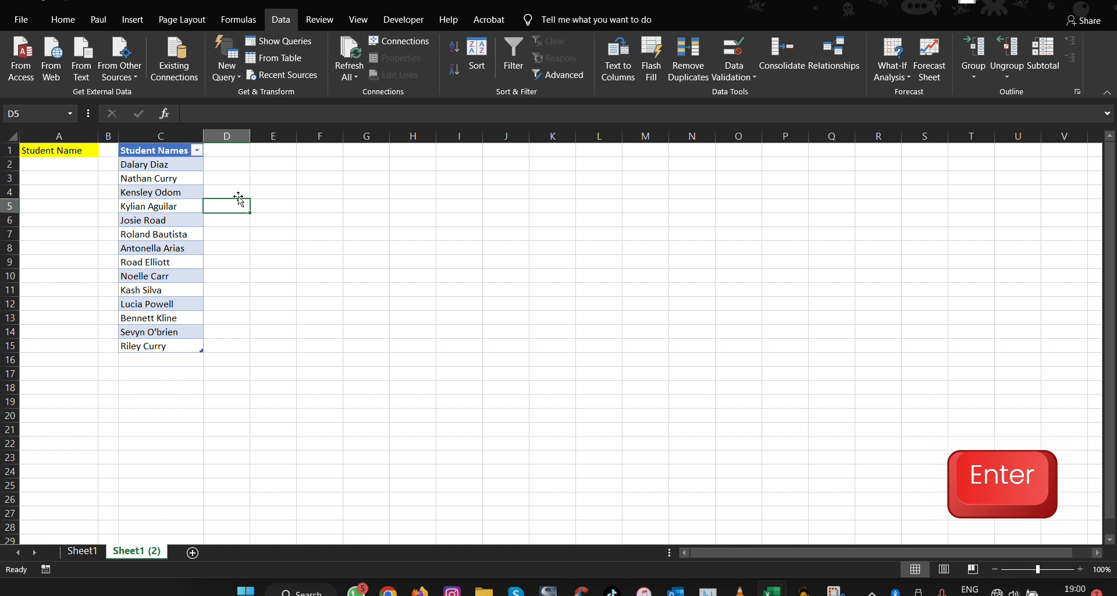
left_click(143, 164)
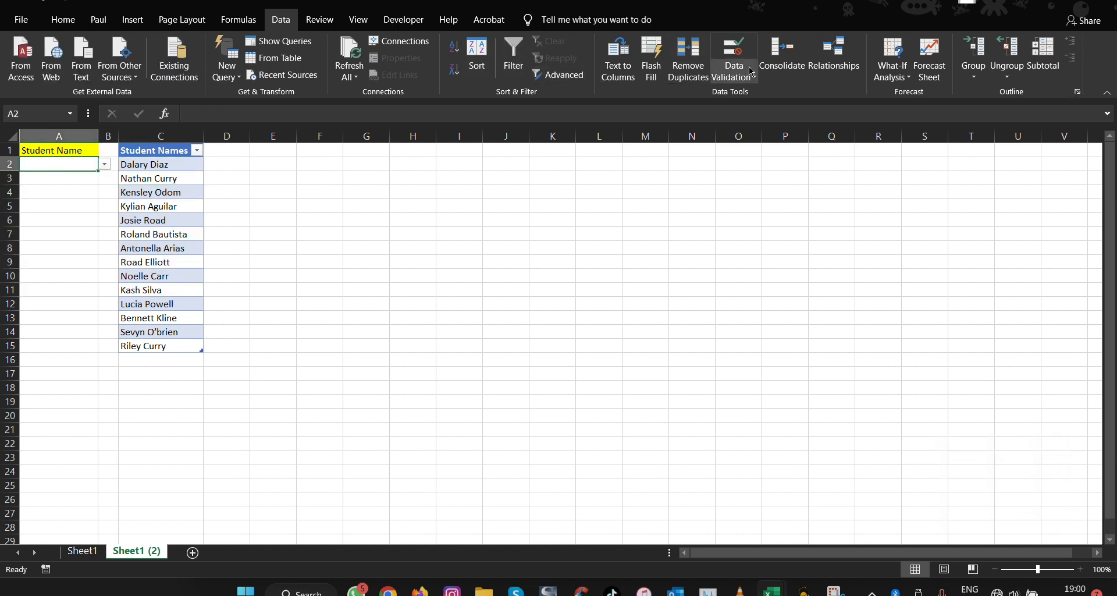
Replace A2's list source with =Names, dismissing the named-range error from the typo, and apply it
left_click(733, 58)
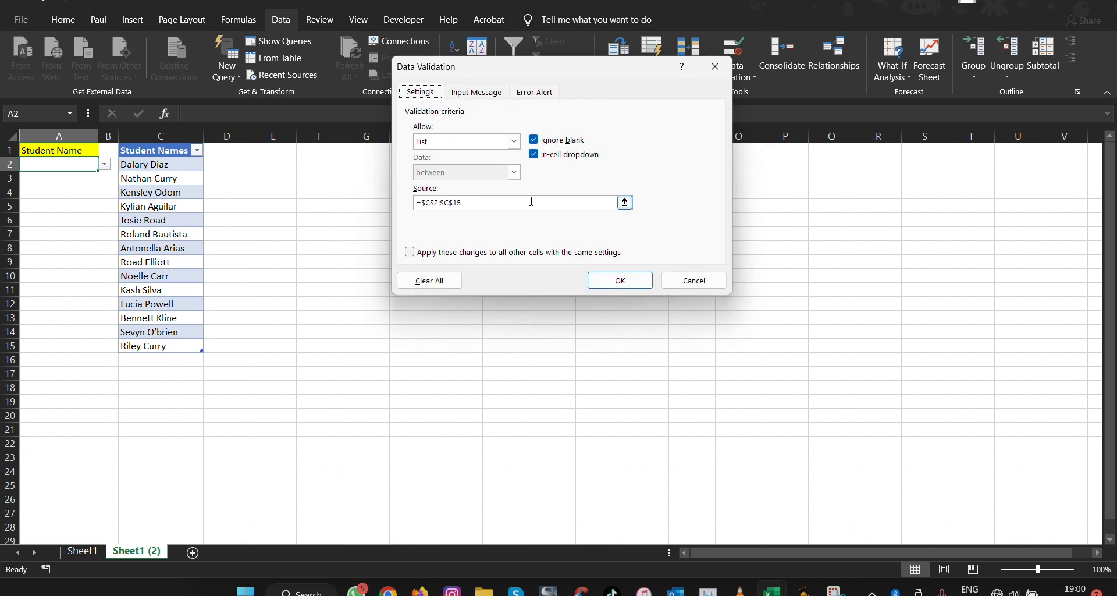
left_click(624, 202)
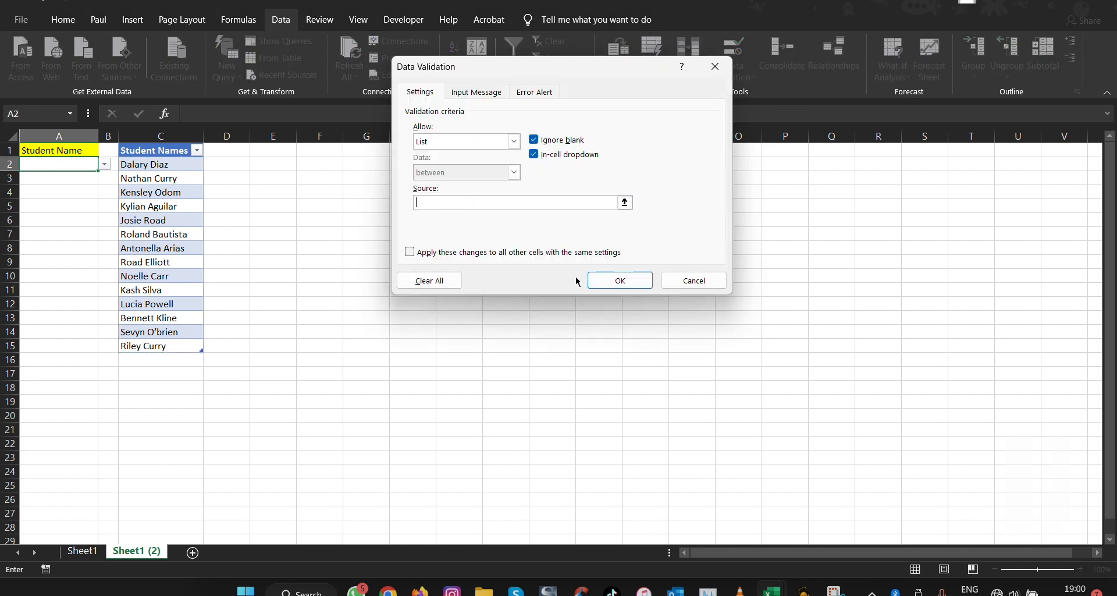
type("=Na")
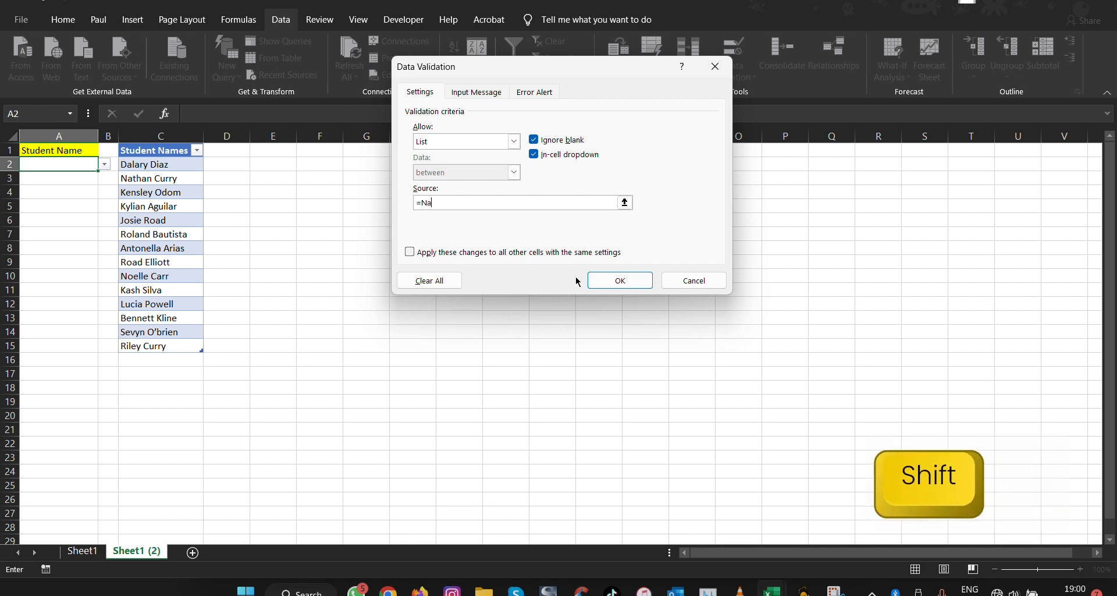
type("mes")
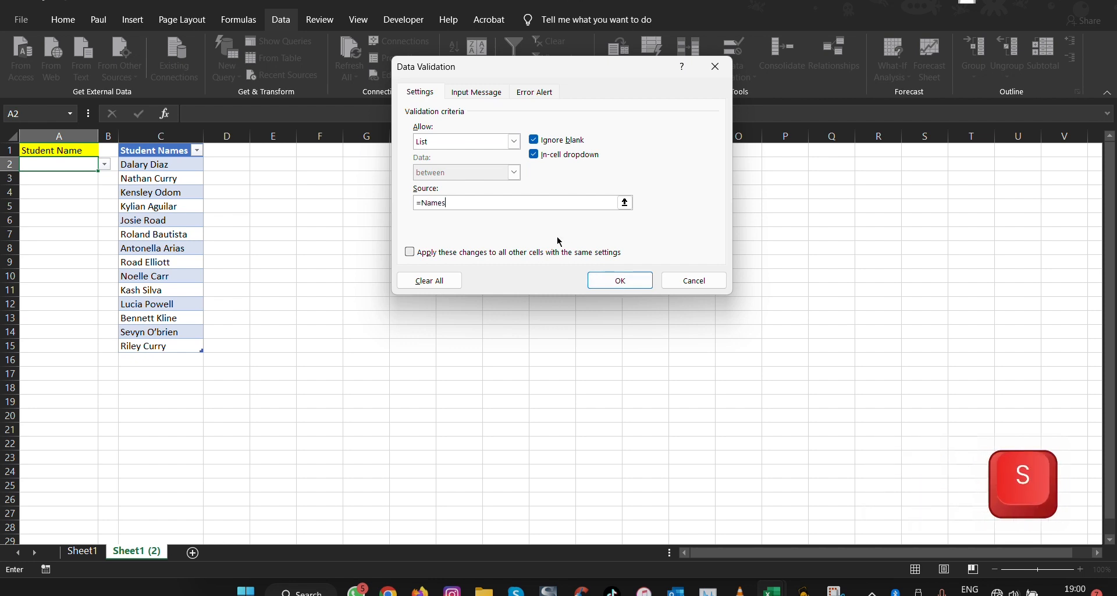
mouse_move(586, 239)
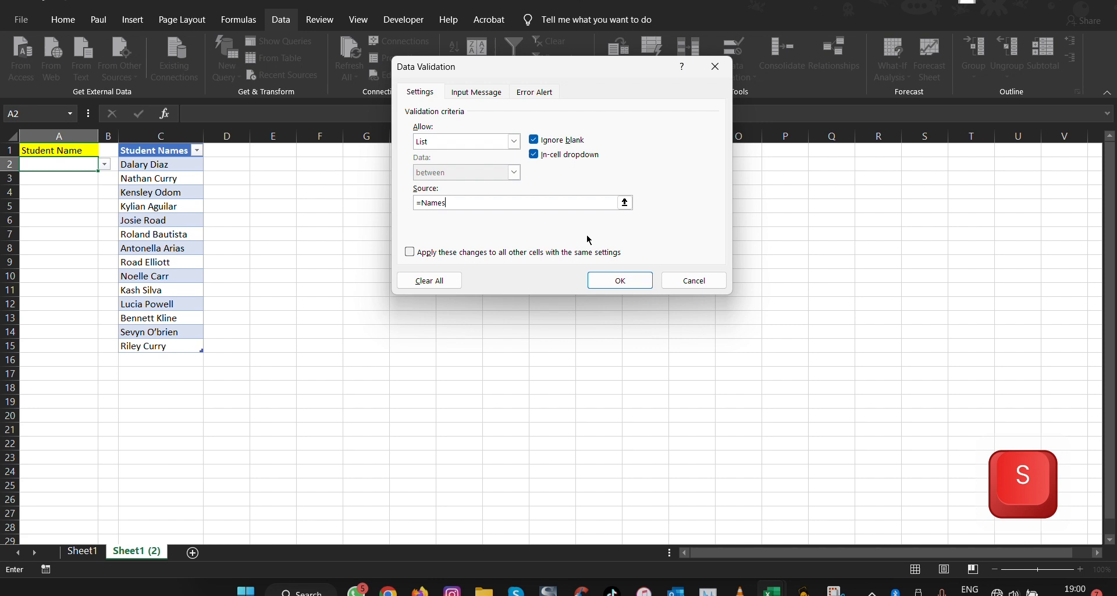
mouse_move(598, 236)
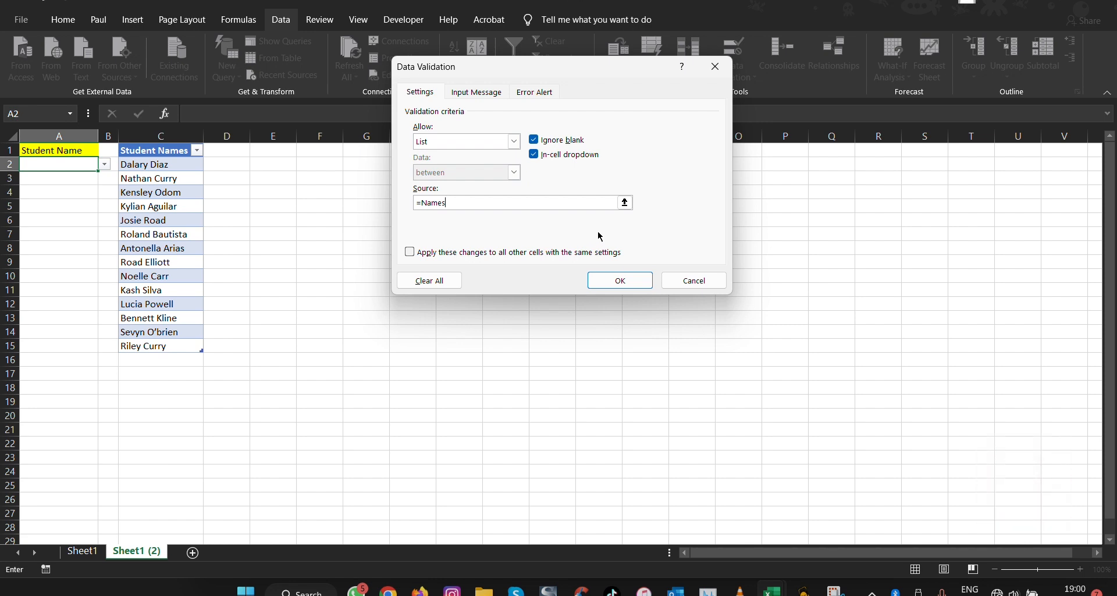
key("Backspace")
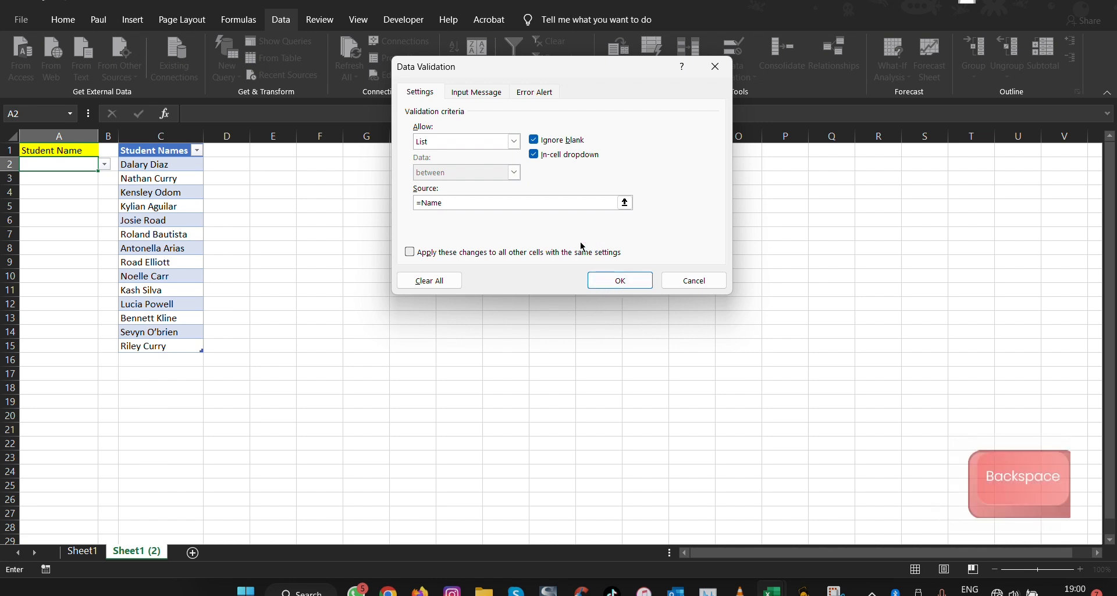
left_click(618, 280)
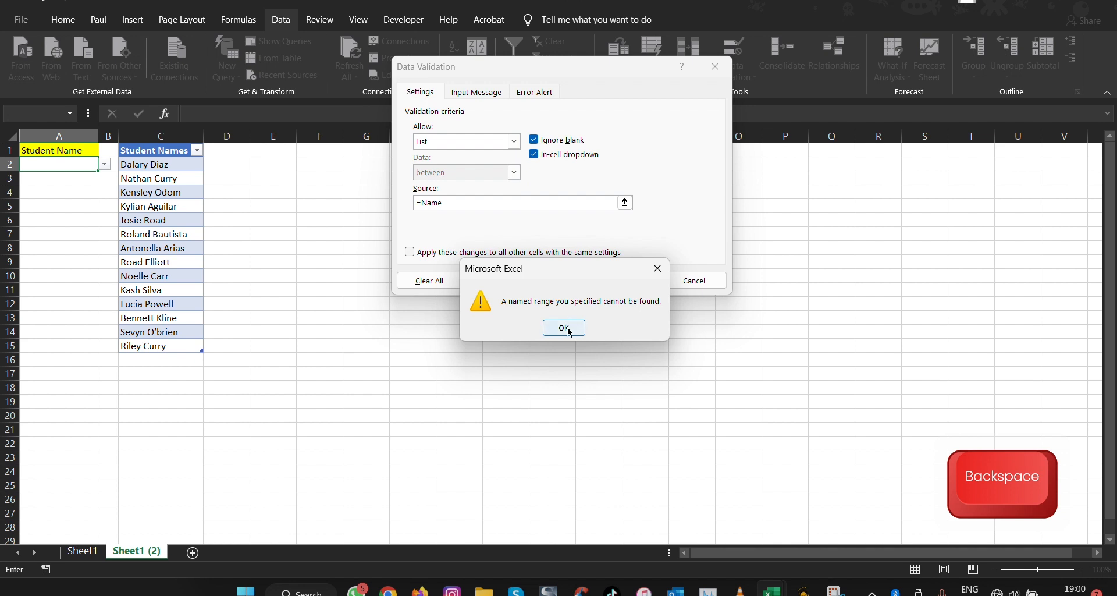
left_click(563, 328)
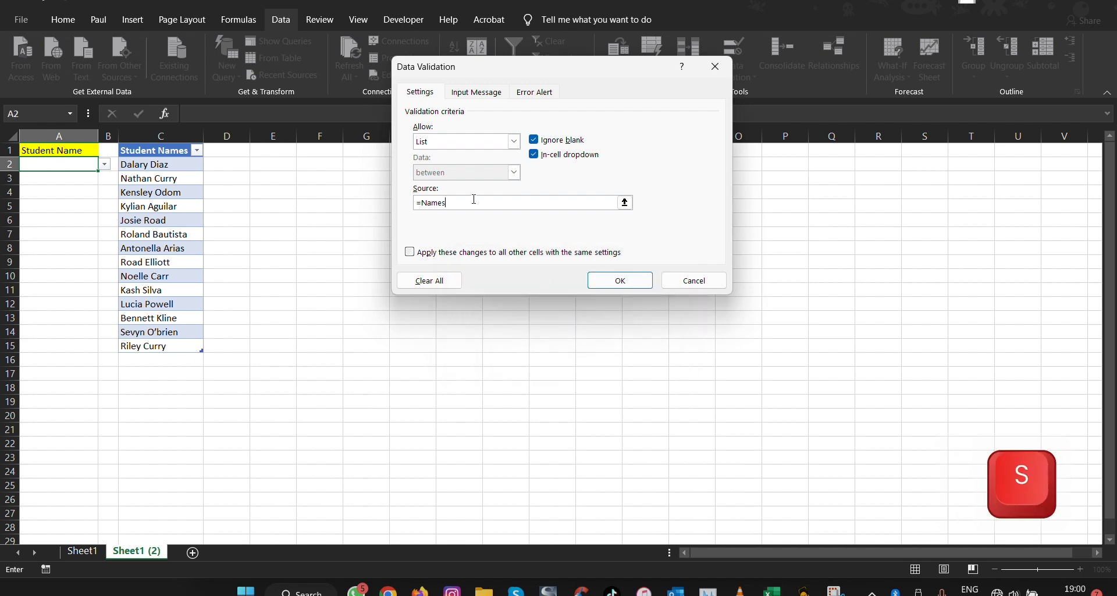
left_click(618, 280)
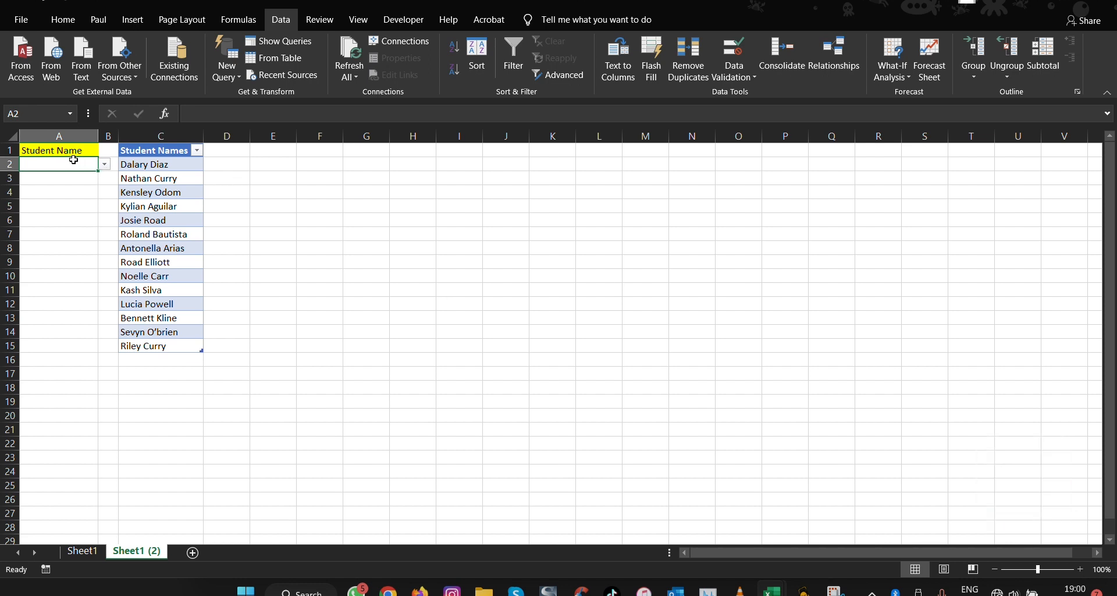
left_click(103, 164)
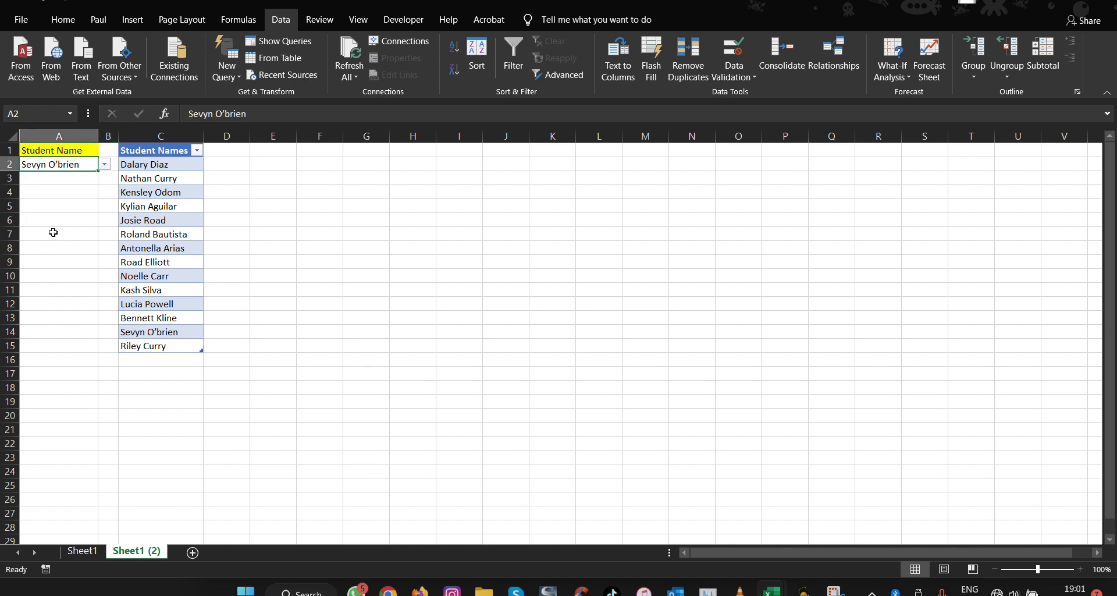
mouse_move(98, 232)
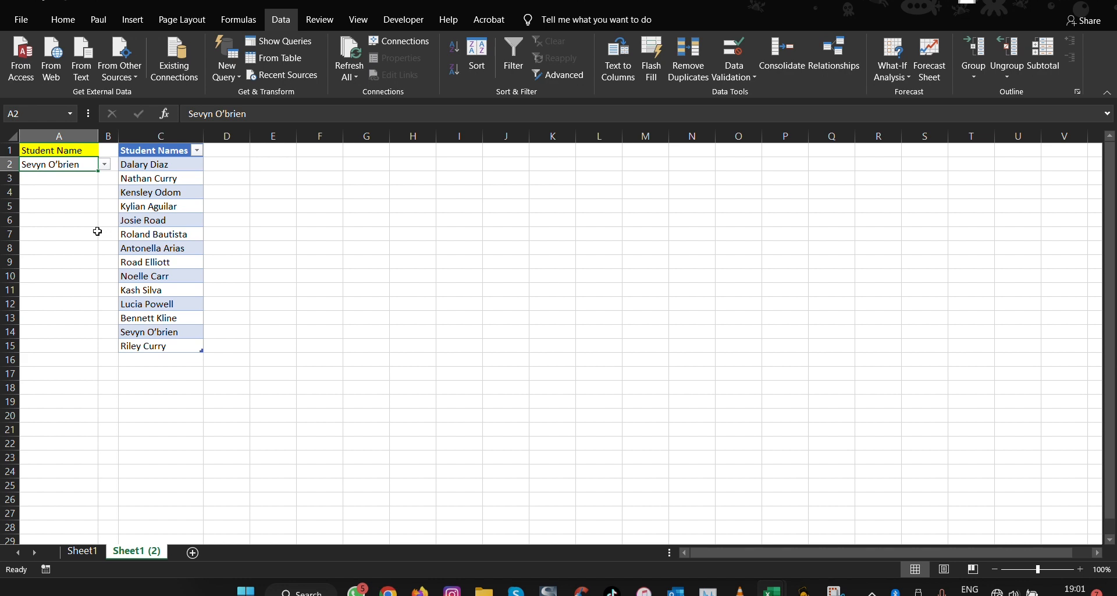
left_click(161, 360)
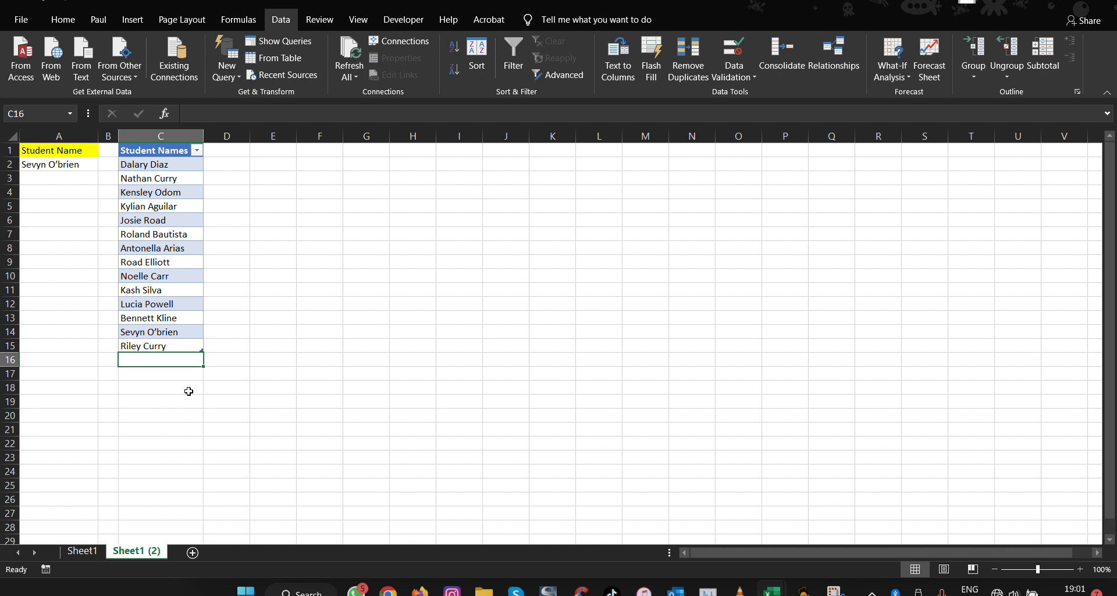
Enter Test Stun as a new student in C16 and select that new name from A2's dropdown
type("Testr")
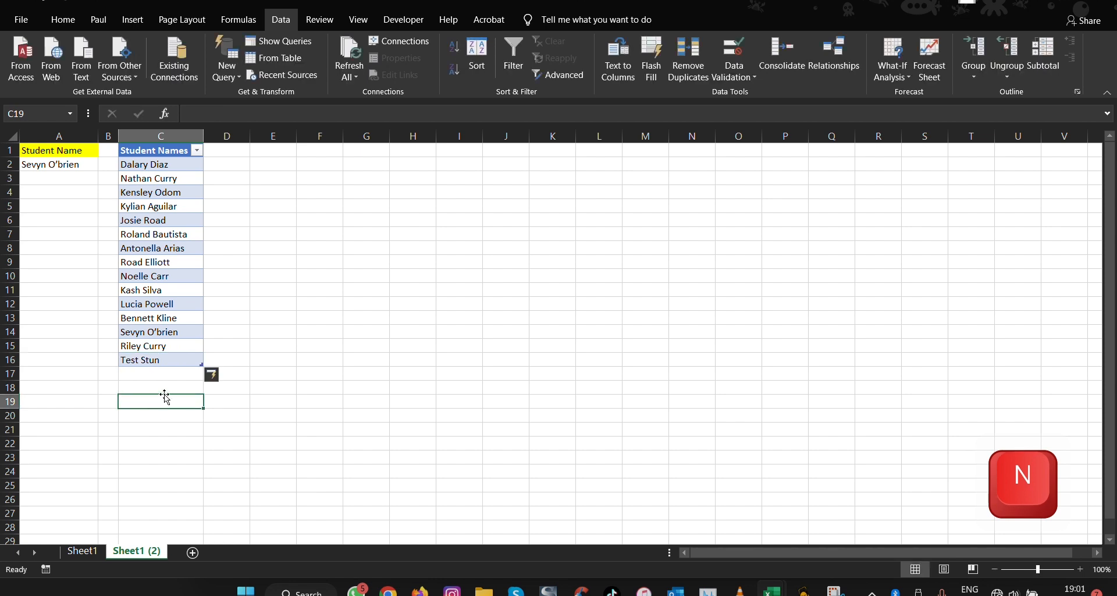
left_click(58, 164)
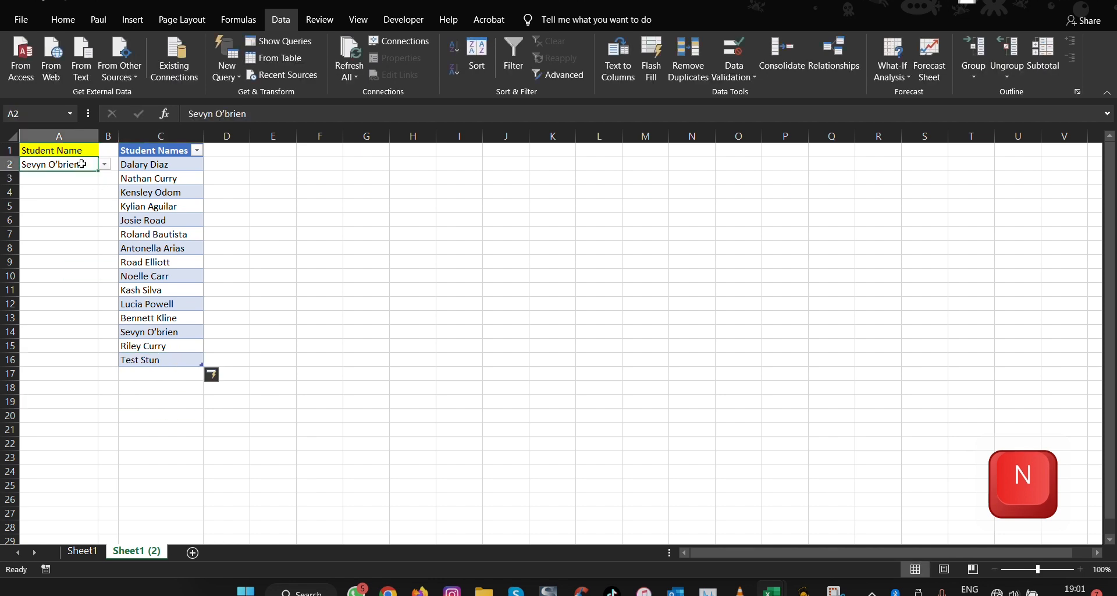
left_click(104, 164)
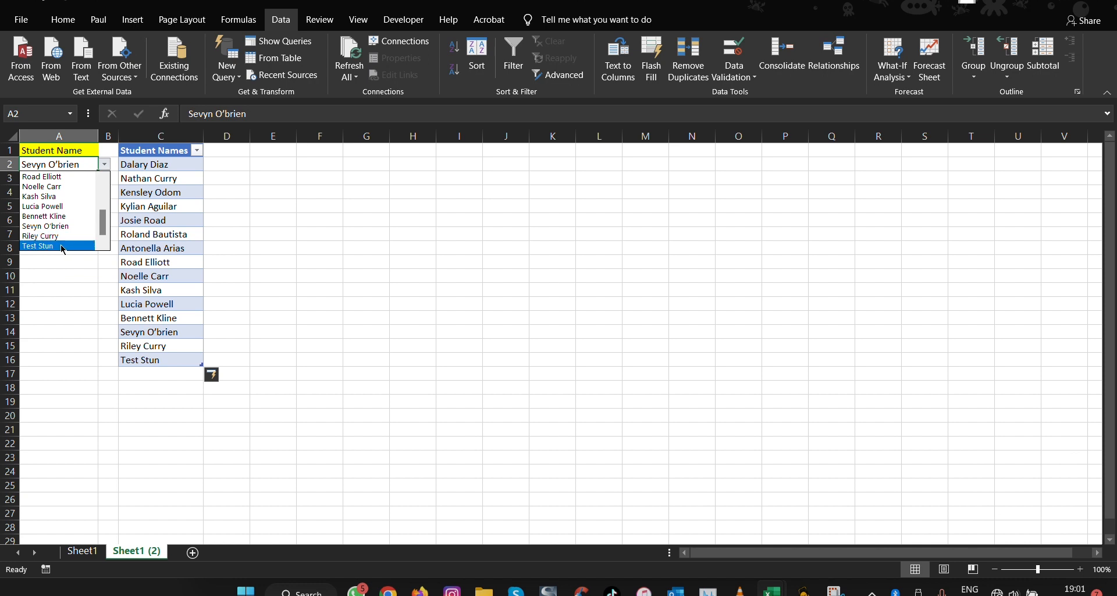
left_click(38, 246)
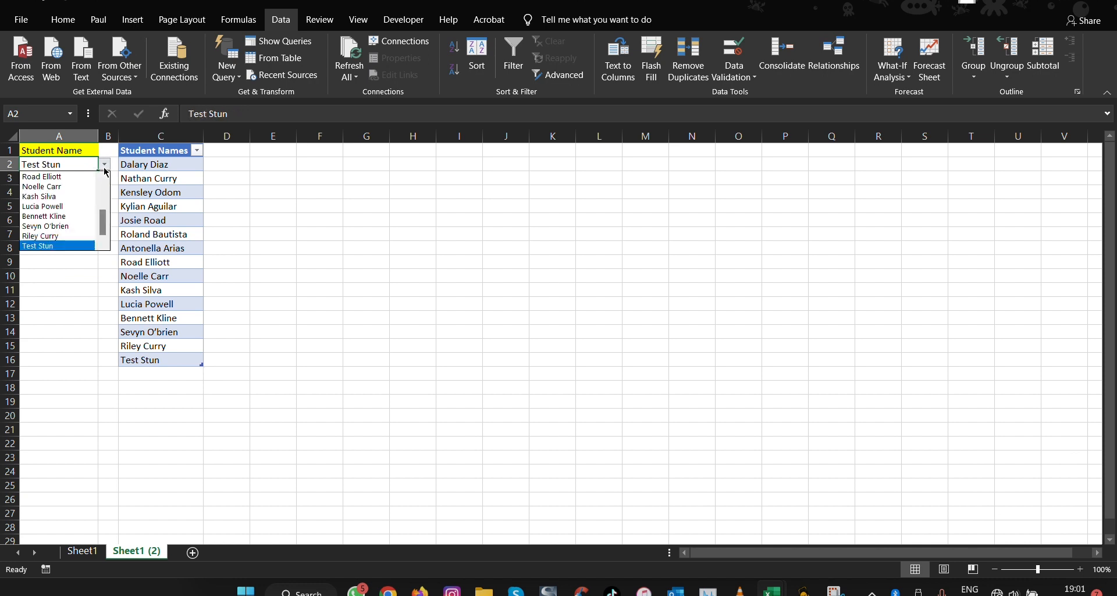